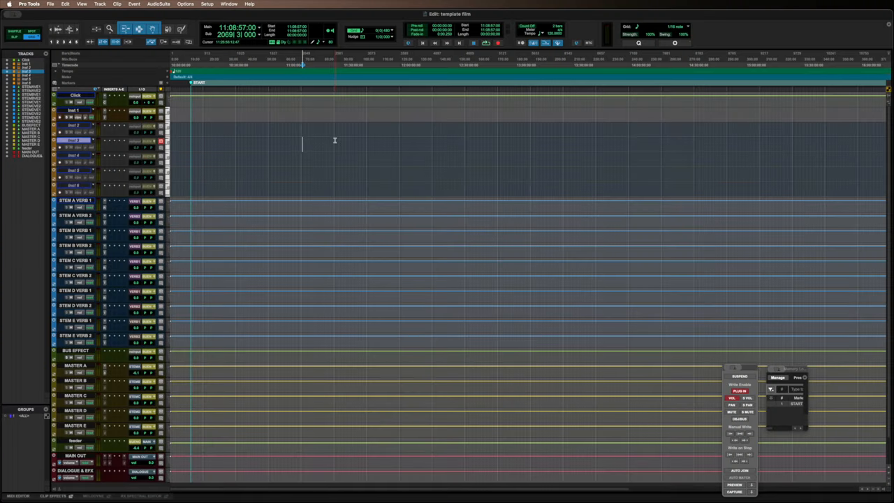
mouse_move(335, 166)
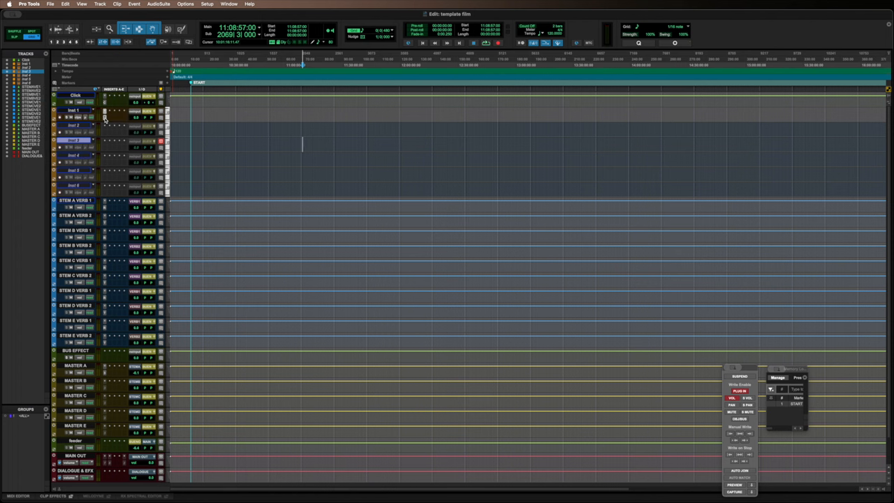
mouse_move(422, 139)
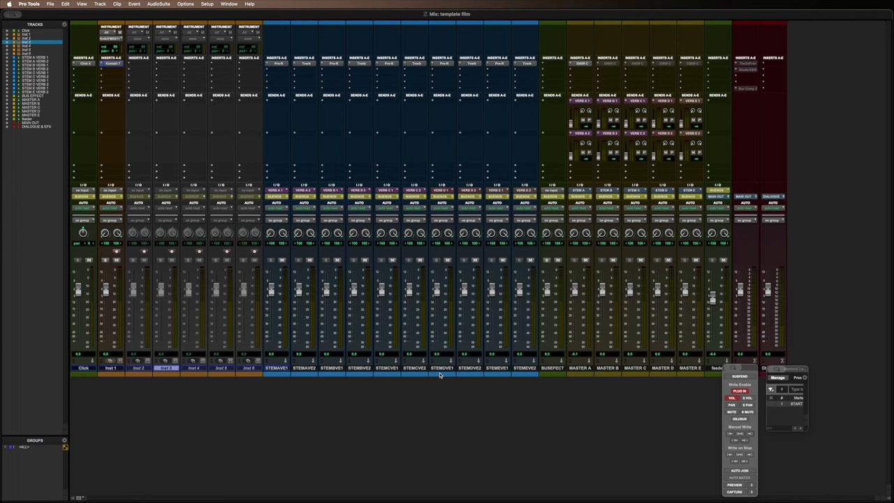
mouse_move(657, 373)
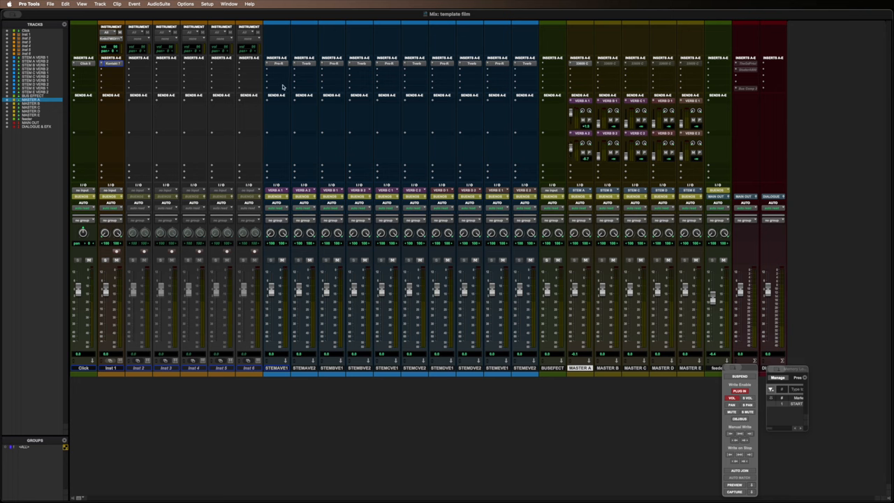
click(276, 63)
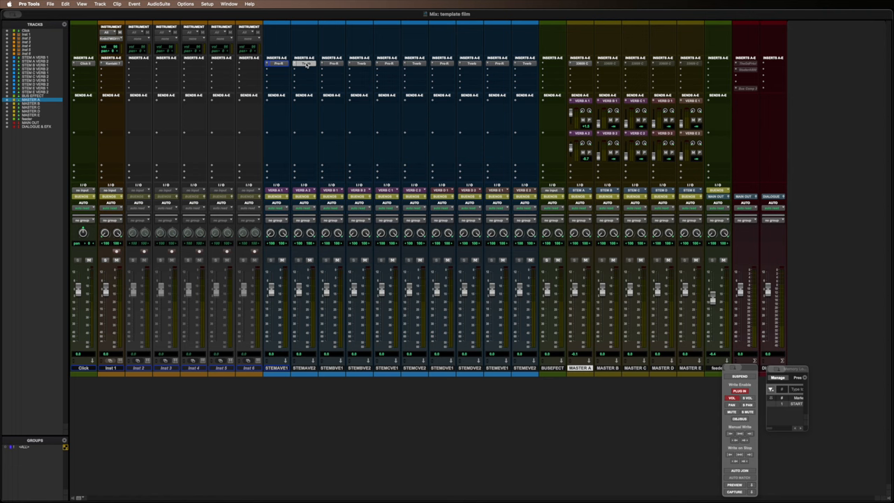
click(304, 63)
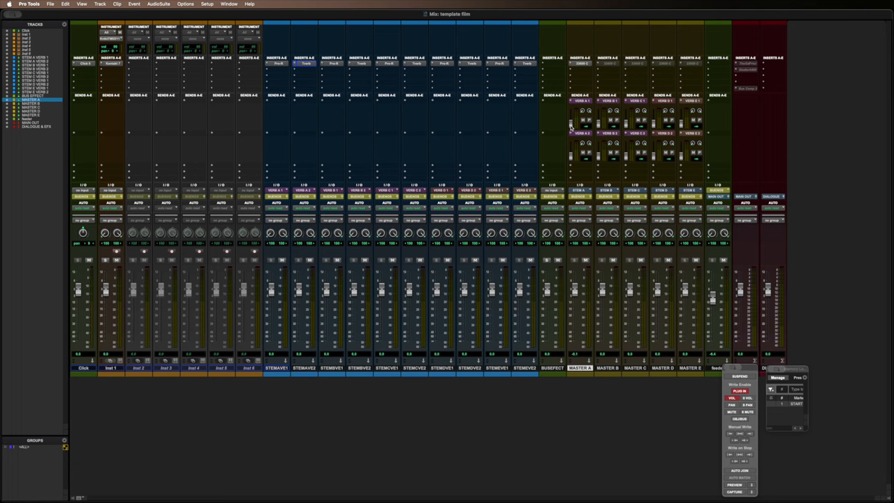
mouse_move(534, 254)
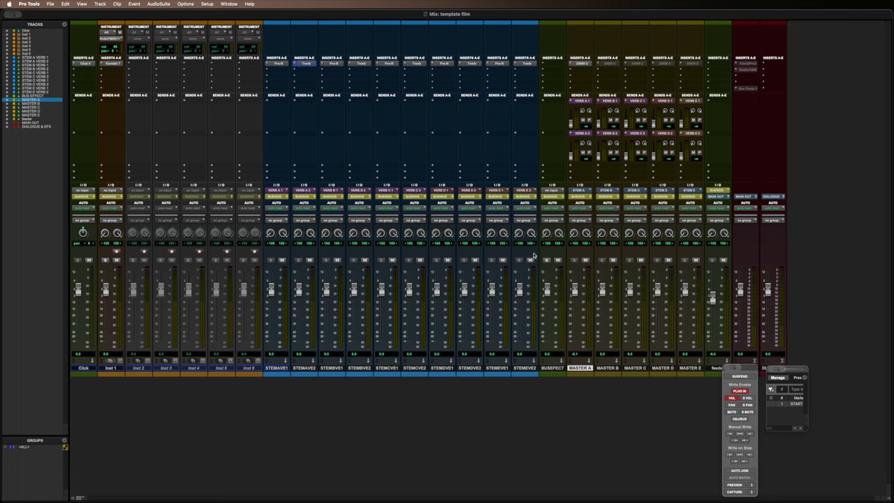
mouse_move(551, 345)
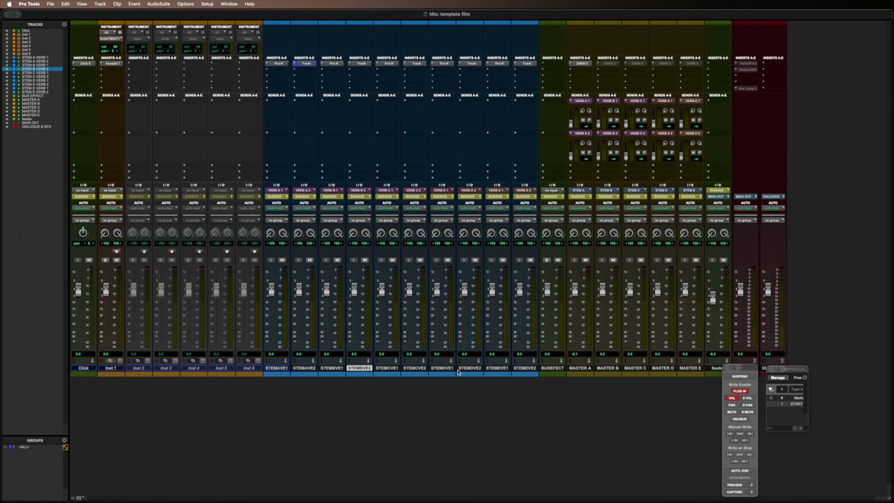
mouse_move(469, 368)
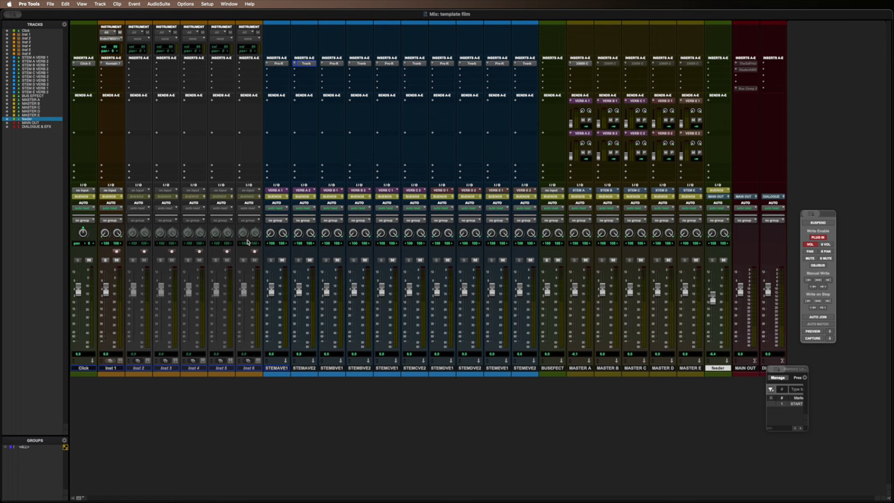
mouse_move(594, 224)
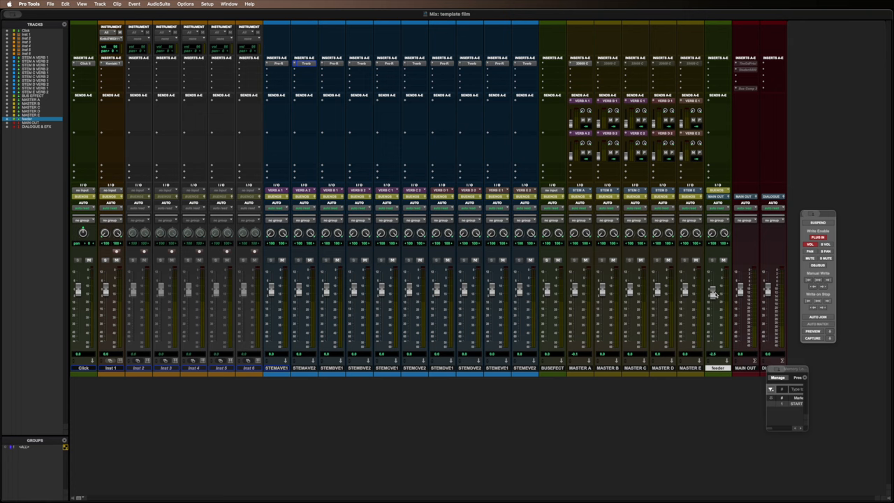
mouse_move(740, 295)
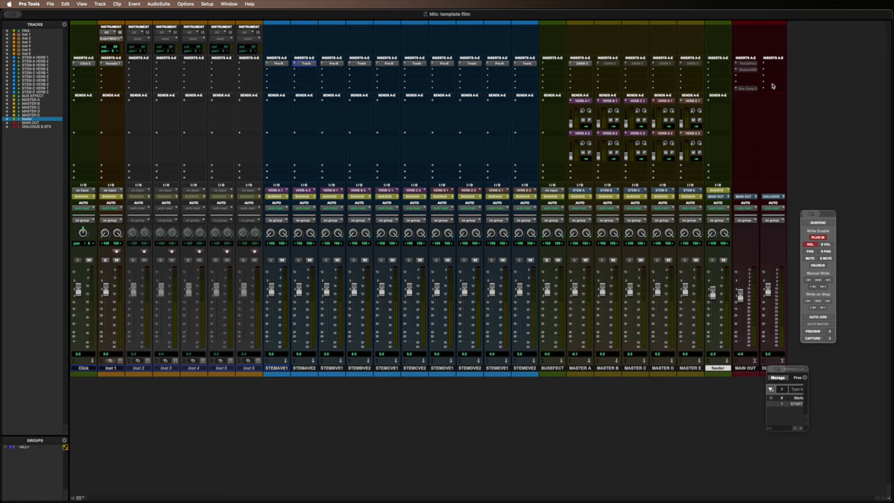
mouse_move(751, 78)
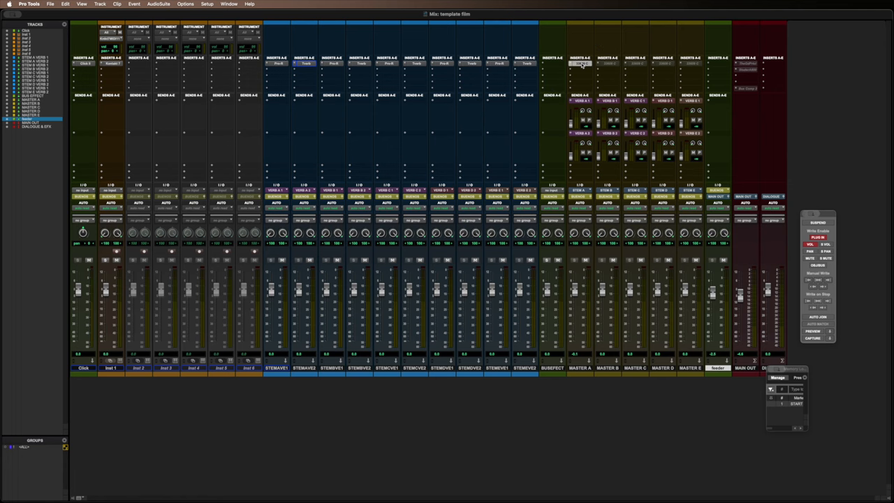
click(580, 63)
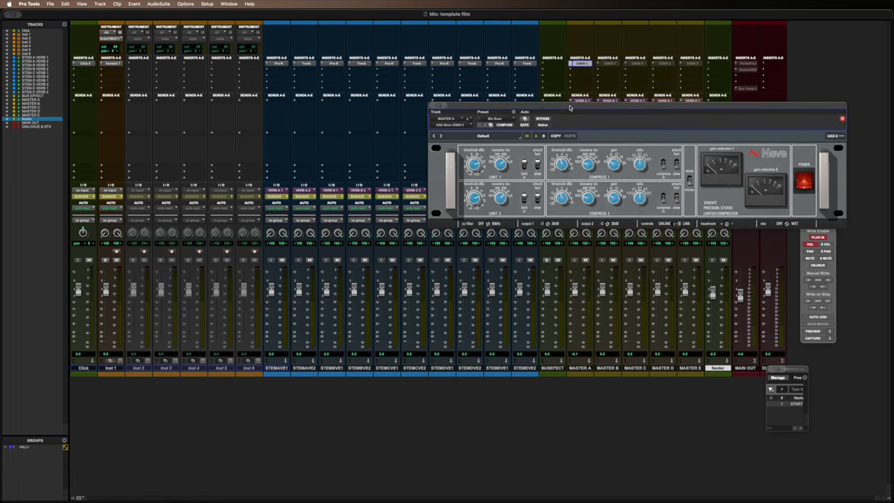
mouse_move(594, 124)
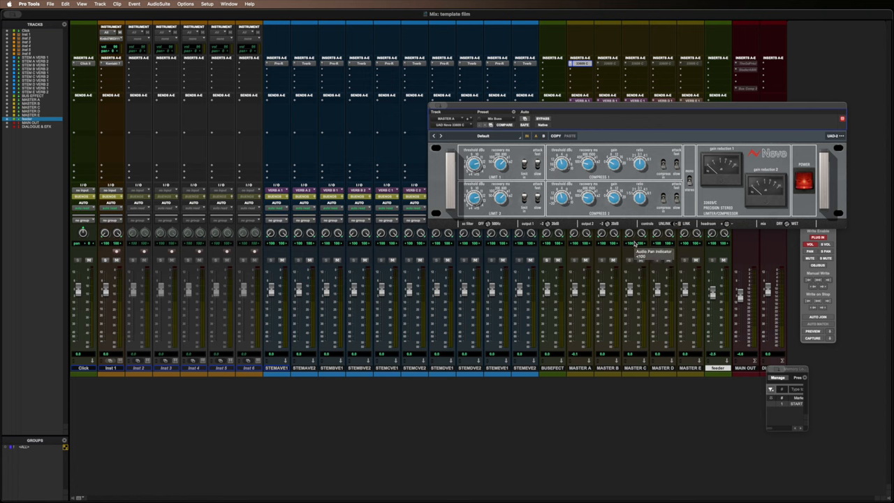
mouse_move(733, 104)
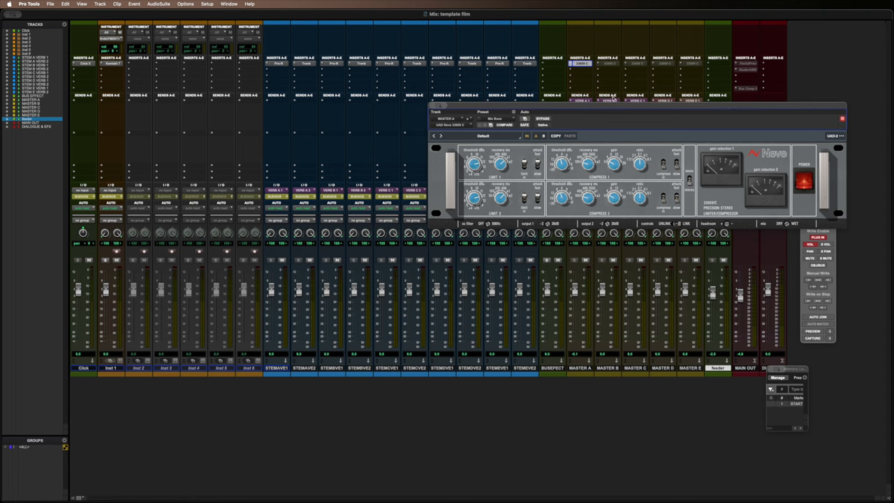
mouse_move(494, 103)
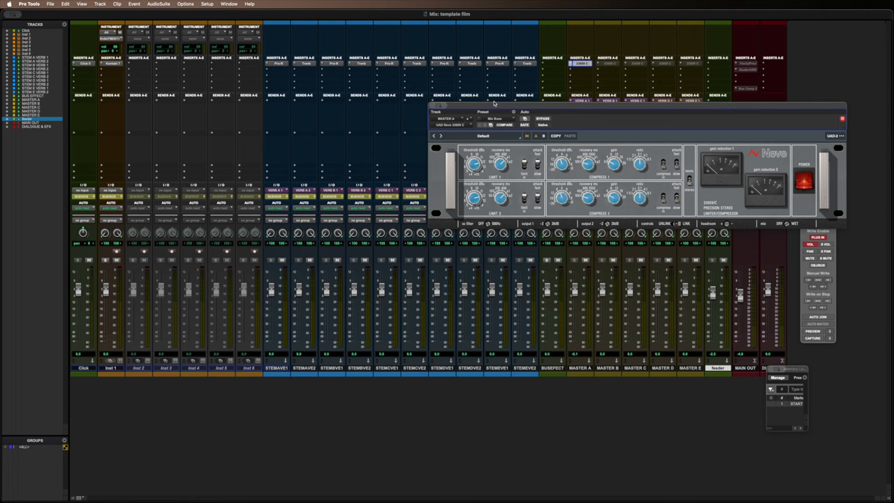
mouse_move(470, 113)
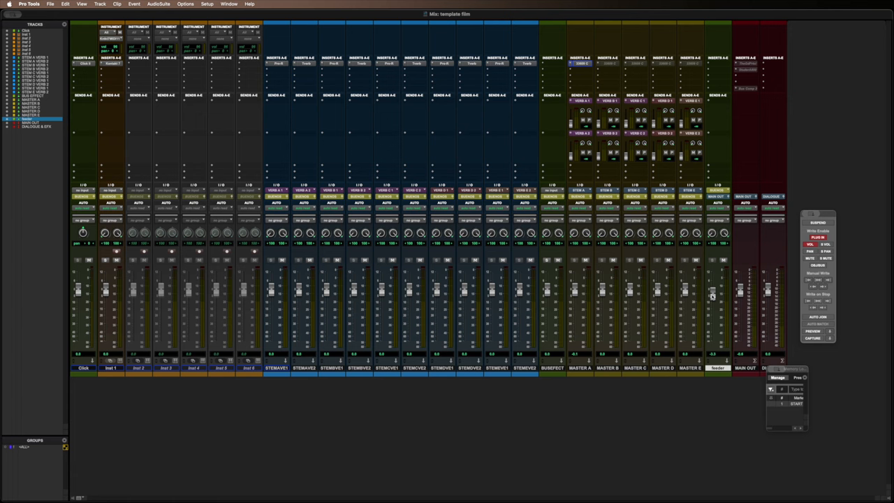
mouse_move(788, 193)
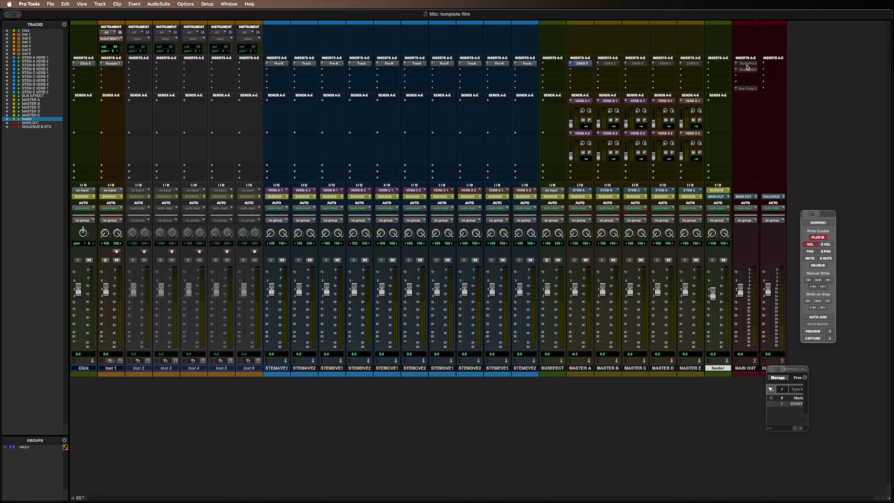
mouse_move(747, 70)
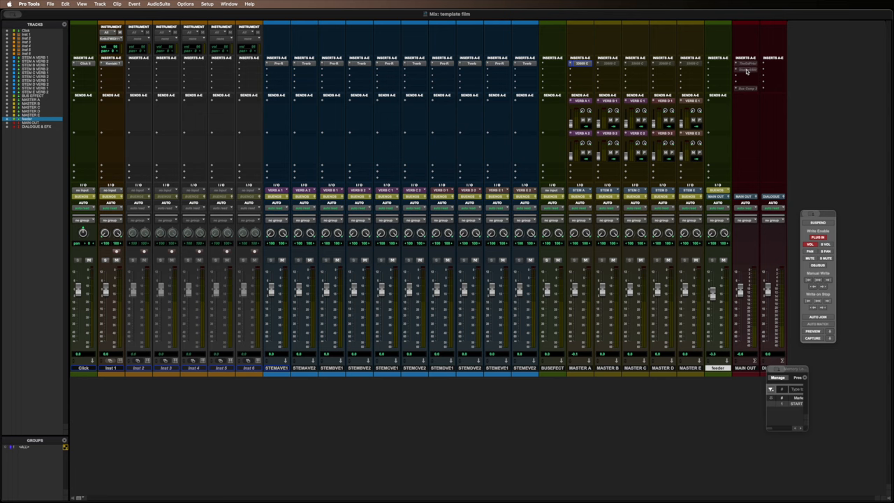
mouse_move(749, 81)
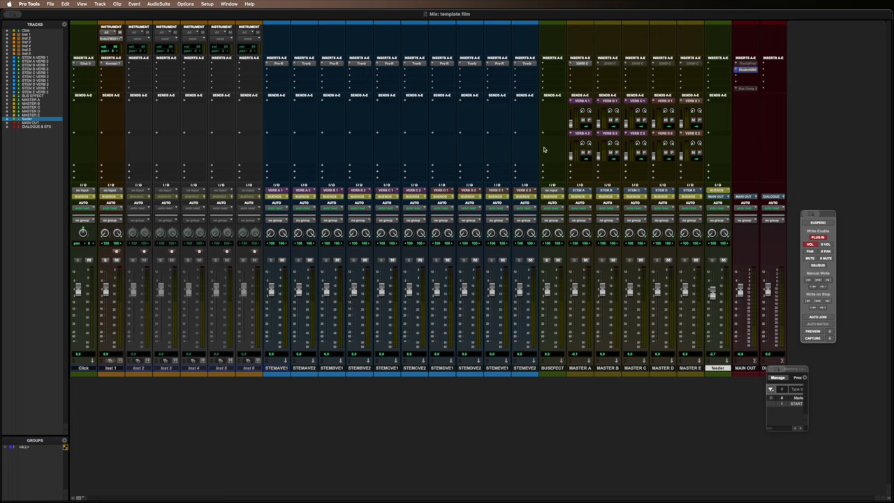
mouse_move(644, 197)
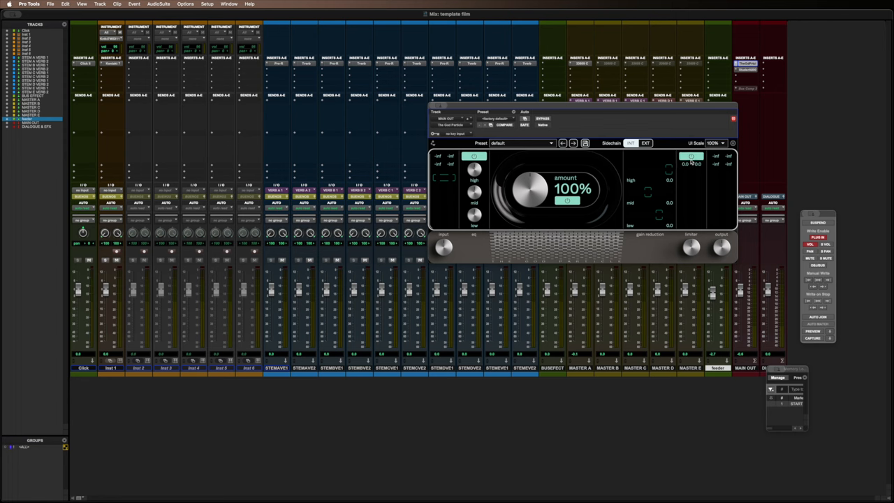
- Lower The God Particle amount on MAIN OUT to 68%, then to 46%
drag(534, 192, 531, 206)
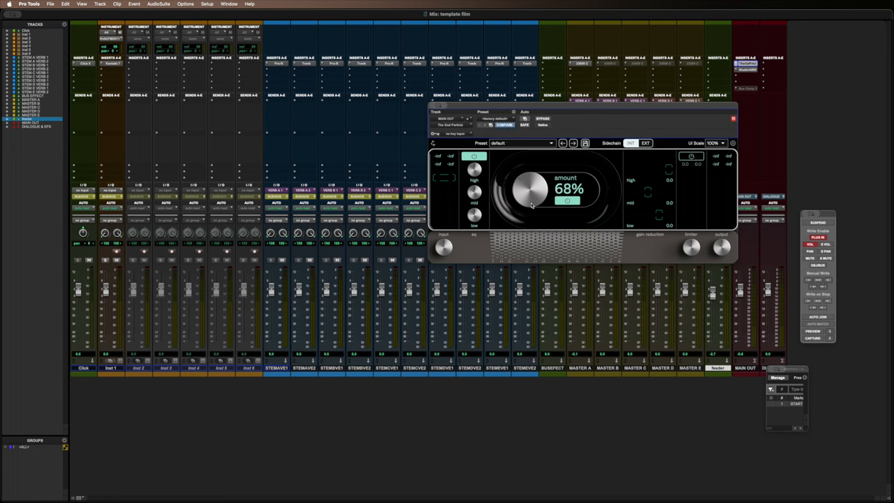
drag(530, 189, 531, 210)
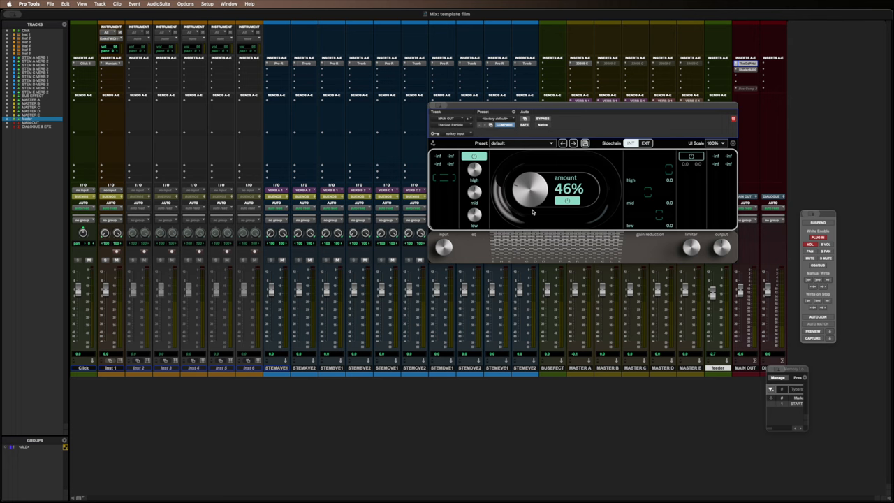
mouse_move(746, 91)
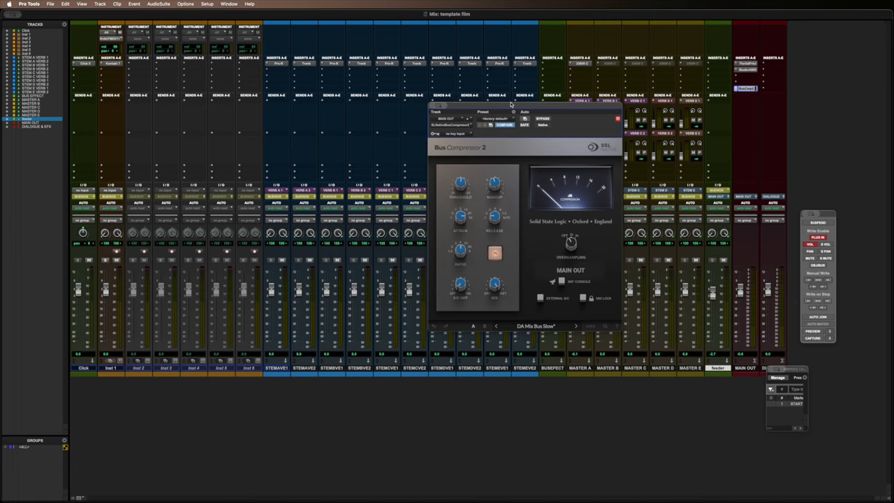
- Close the SSL Bus Compressor 2 window with its mix-bus preset
click(617, 118)
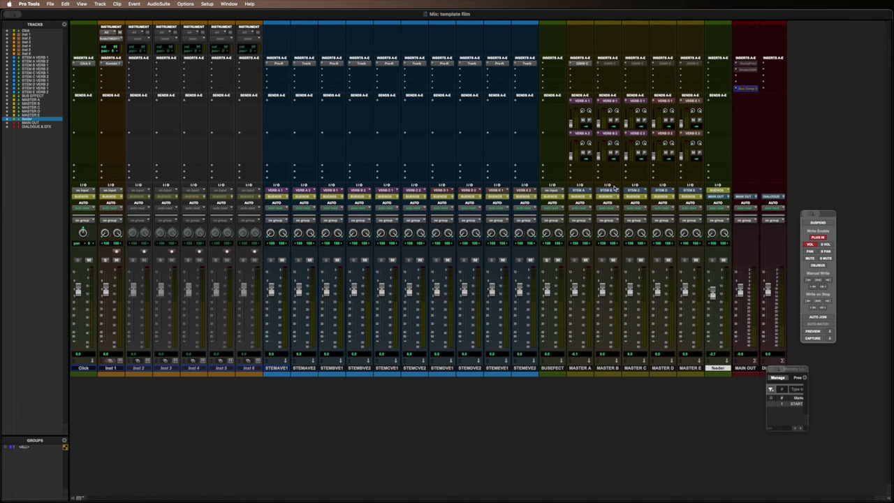